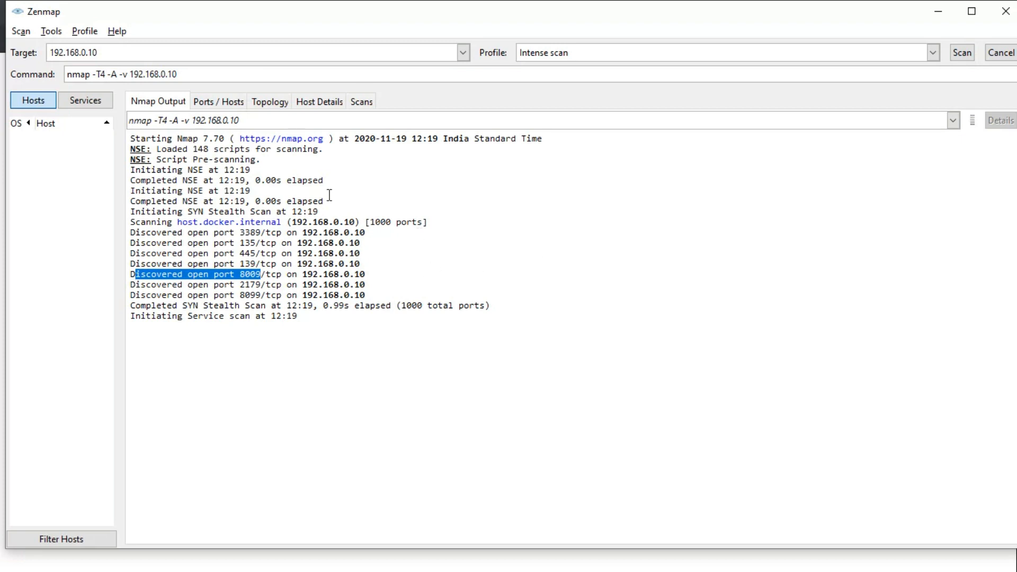
In Command Prompt, type 'cve.py 192.168.0.10 -f' to target 192.168.0.10 with the file option.
left_click(218, 101)
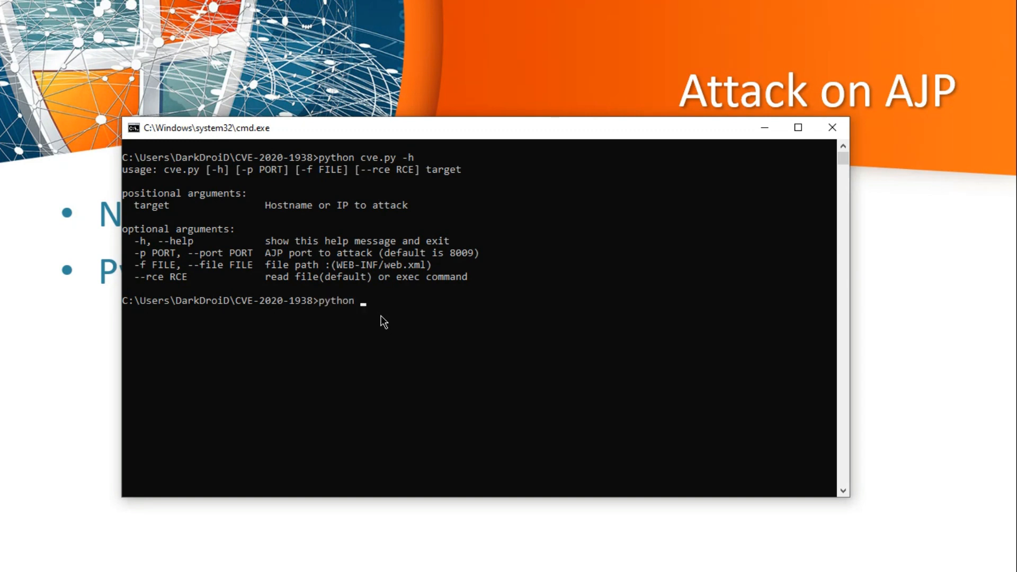
type("cve.py 192.168.0.10 -f")
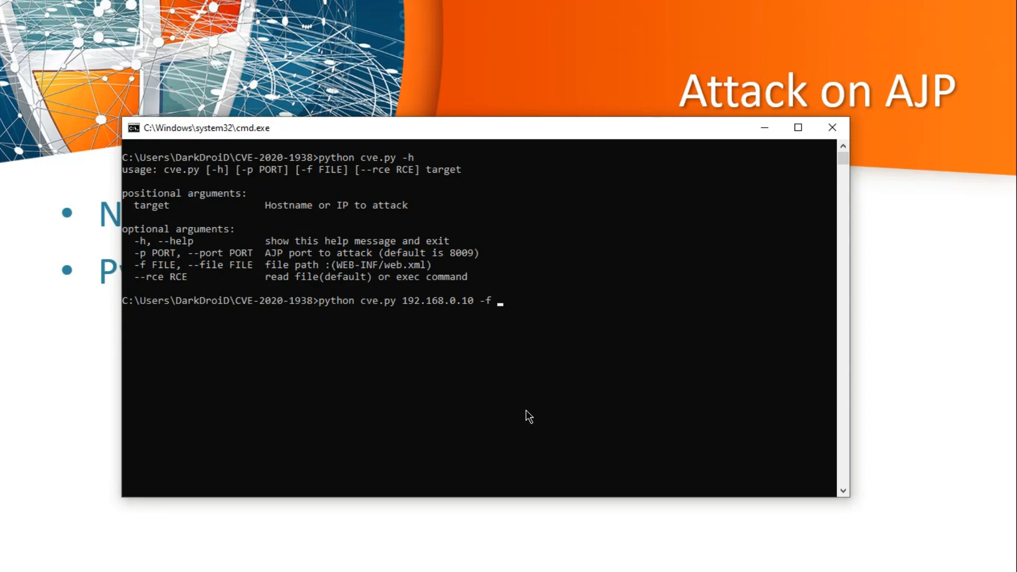